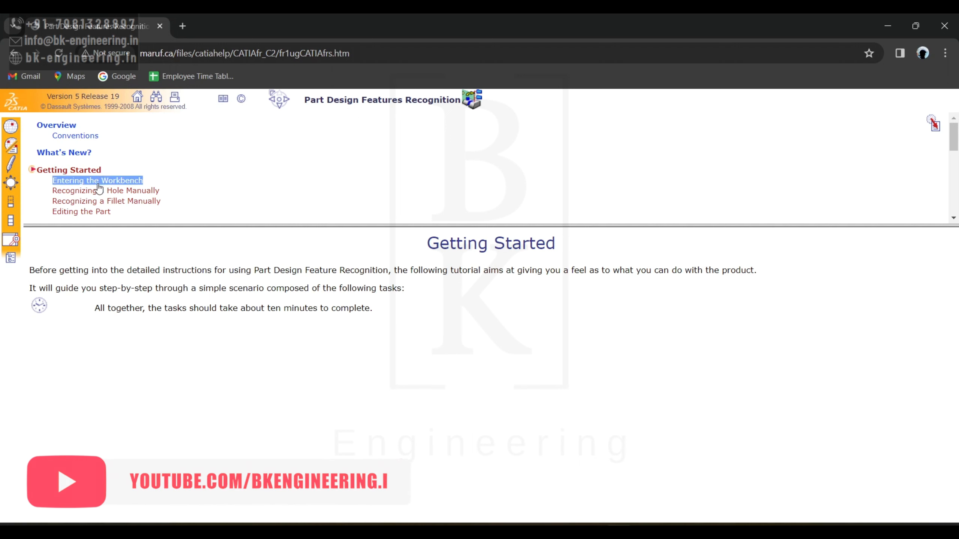
Step: Open the Entering the Workbench page of the feature recognition help
{"action": "left_click", "coordinate": [97, 181]}
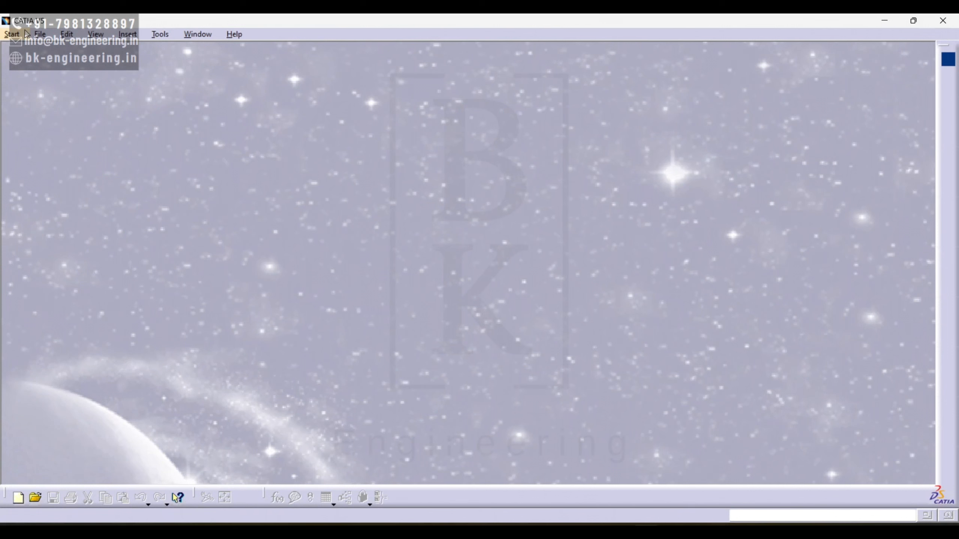
Step: Load GettingStarted (1).CATPart from Downloads via File > Open
{"action": "left_click", "coordinate": [42, 33]}
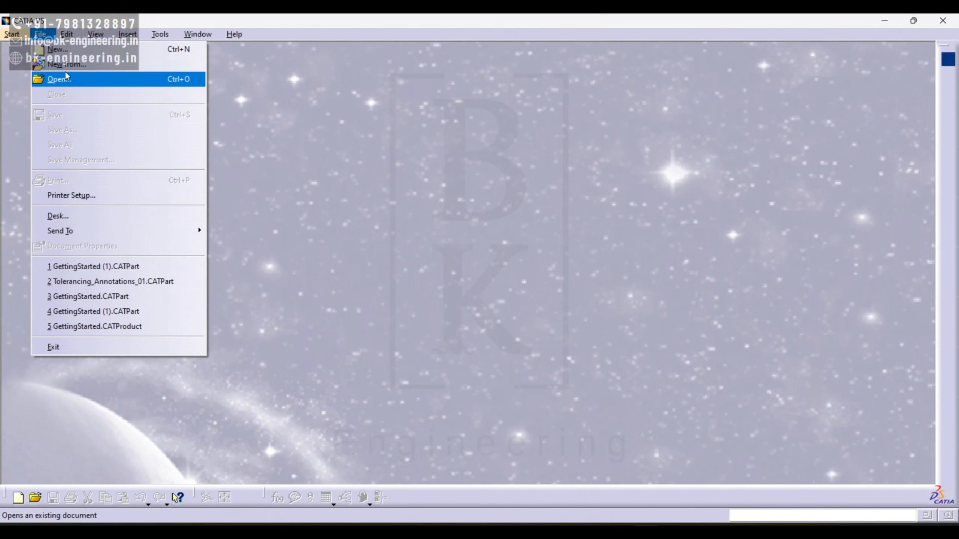
{"action": "left_click", "coordinate": [57, 78]}
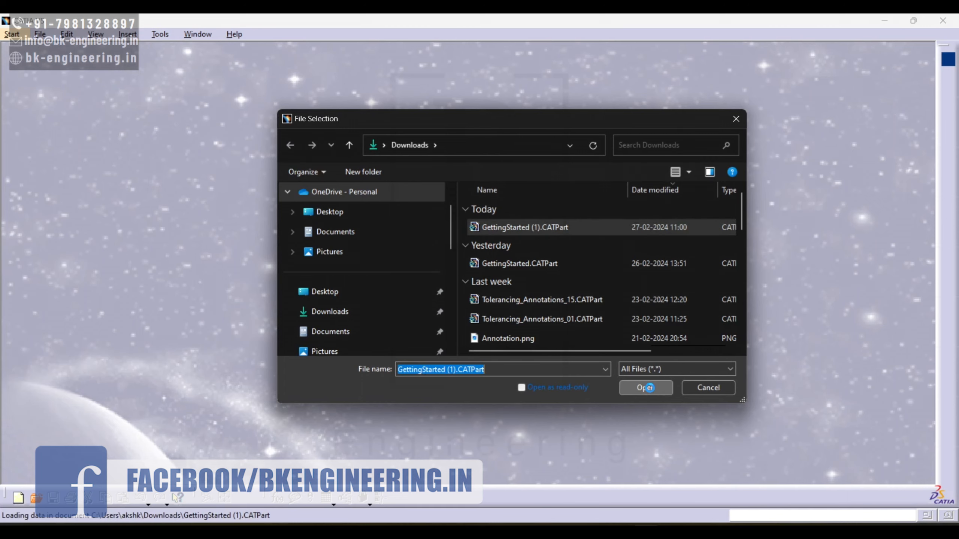
{"action": "left_click", "coordinate": [646, 388]}
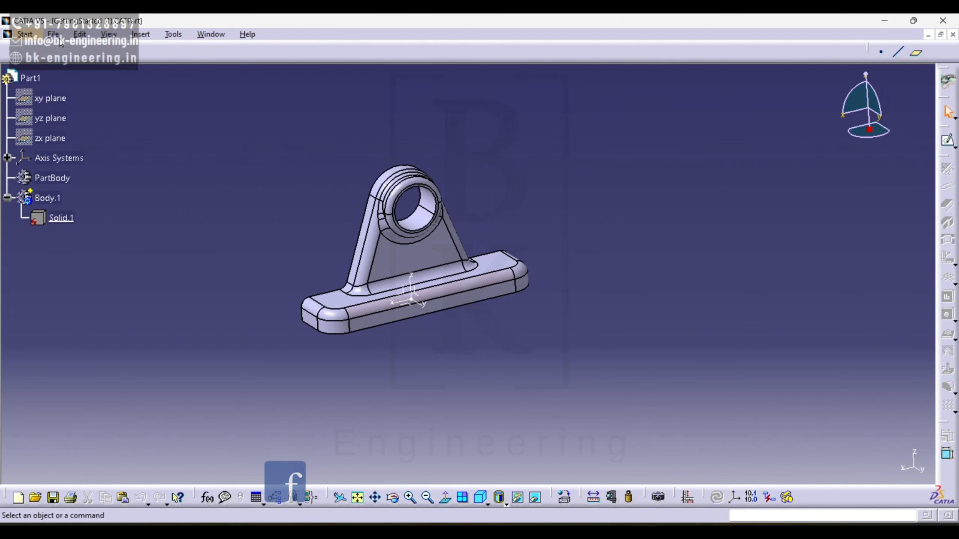
Step: Enter the Part Design Feature Recognition workbench from the Start menu
{"action": "left_click", "coordinate": [19, 34]}
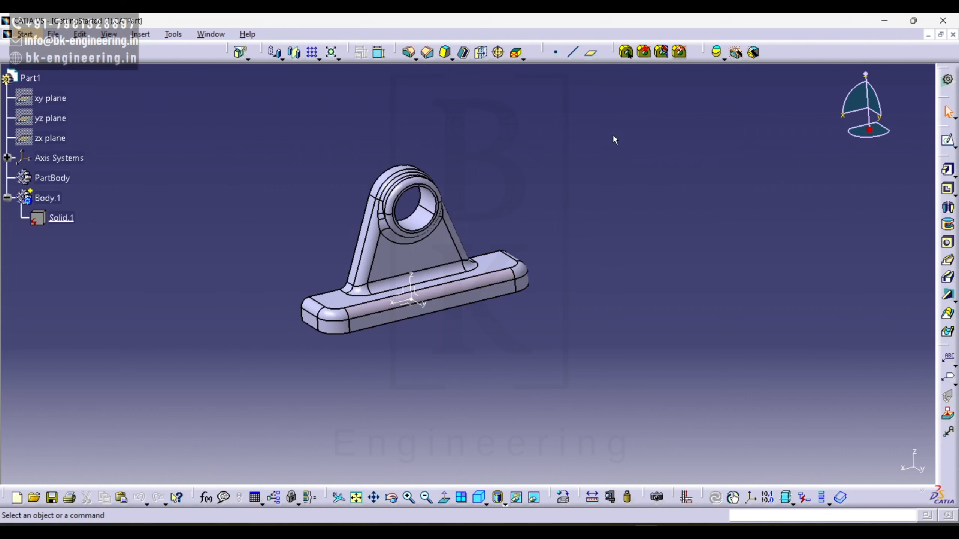
{"action": "mouse_move", "coordinate": [662, 51]}
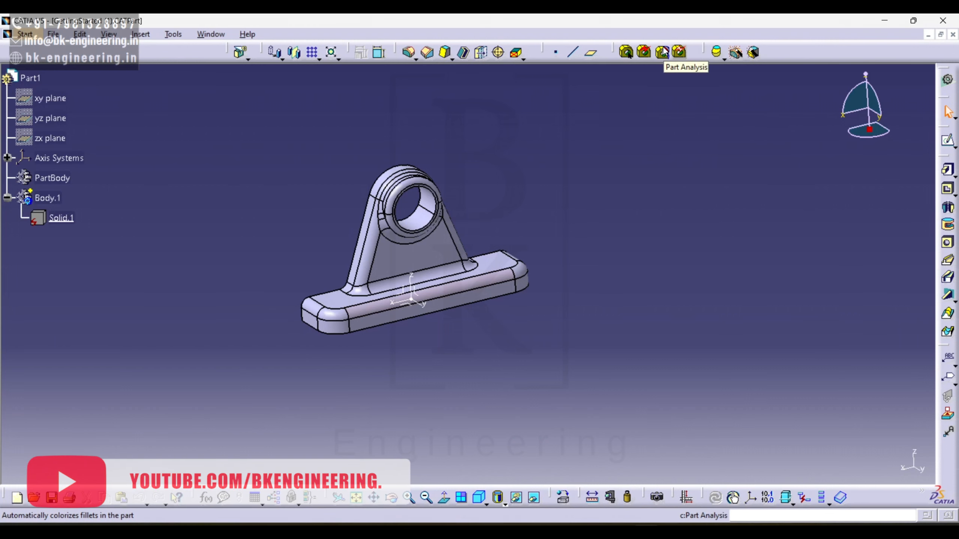
{"action": "mouse_move", "coordinate": [645, 52]}
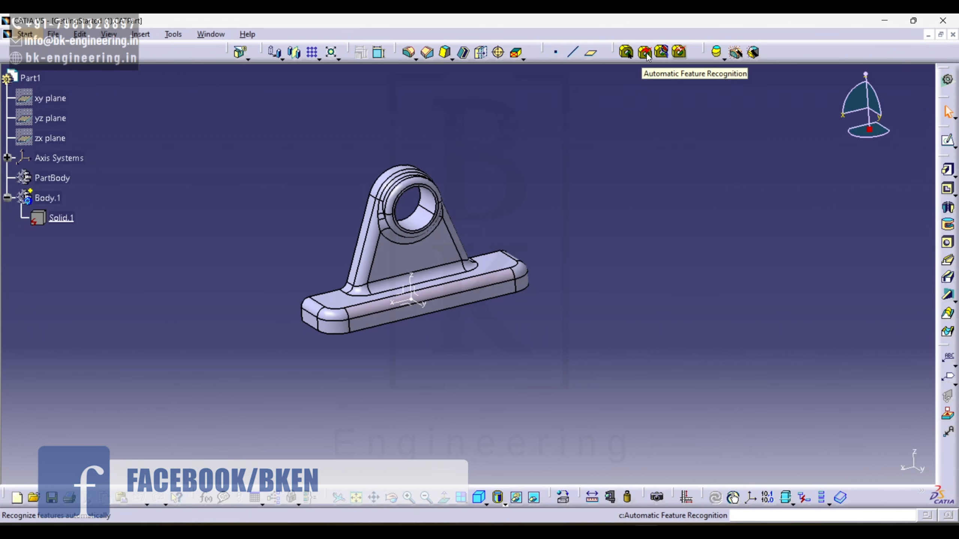
{"action": "mouse_move", "coordinate": [628, 56]}
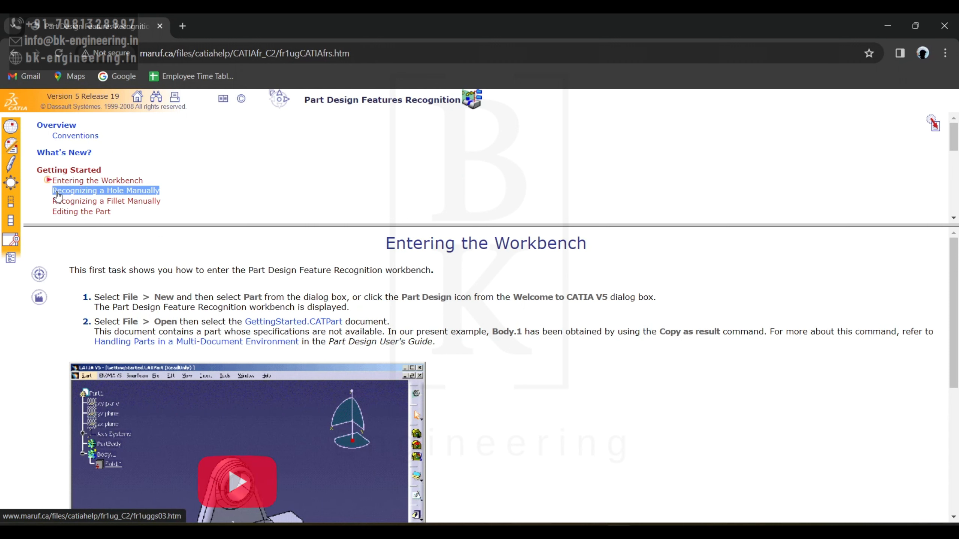
Step: Open the Recognizing a Hole Manually help page
{"action": "left_click", "coordinate": [104, 190]}
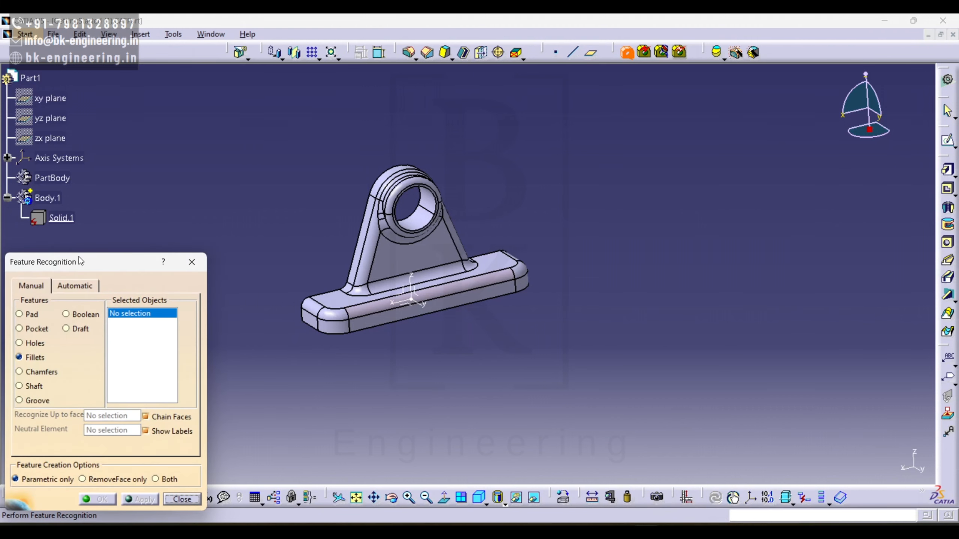
Step: Recognize the bore's inner face as Hole.1 with Holes checked, applying the recognition
{"action": "left_click_drag", "start_coordinate": [46, 262], "coordinate": [726, 103]}
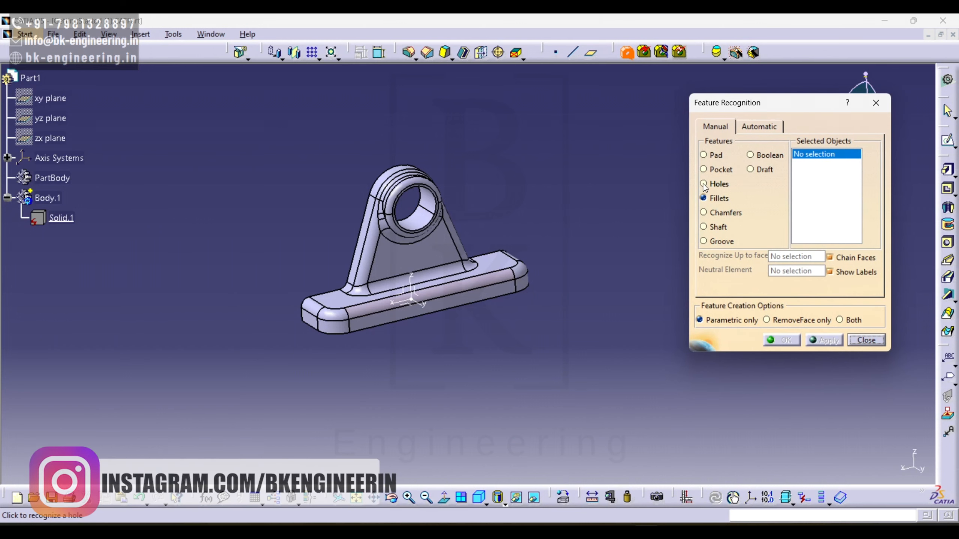
{"action": "left_click", "coordinate": [702, 184]}
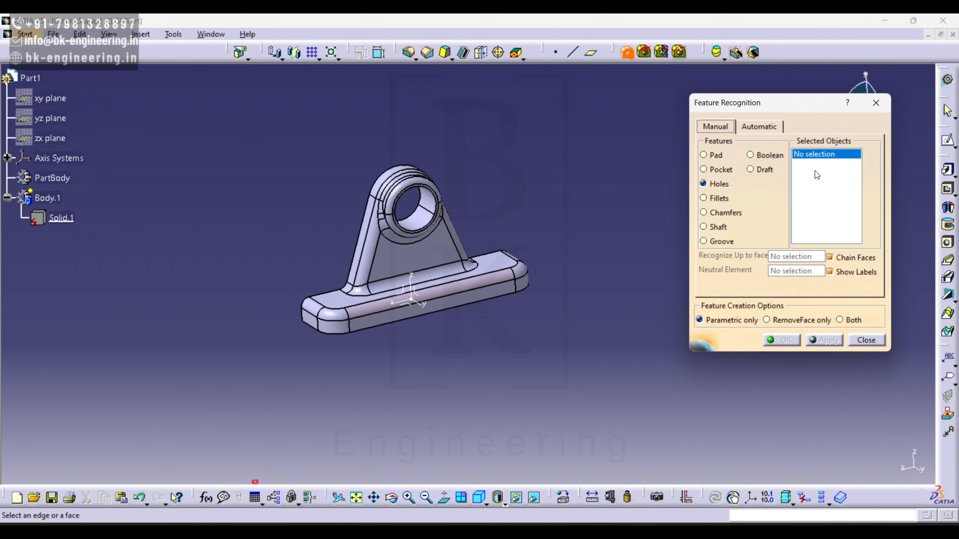
{"action": "left_click", "coordinate": [413, 219]}
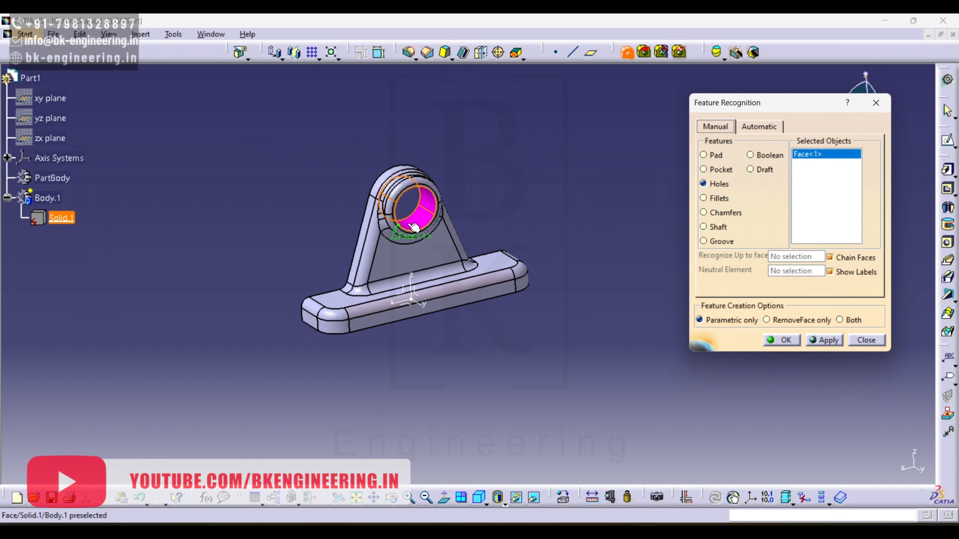
{"action": "left_click", "coordinate": [824, 340]}
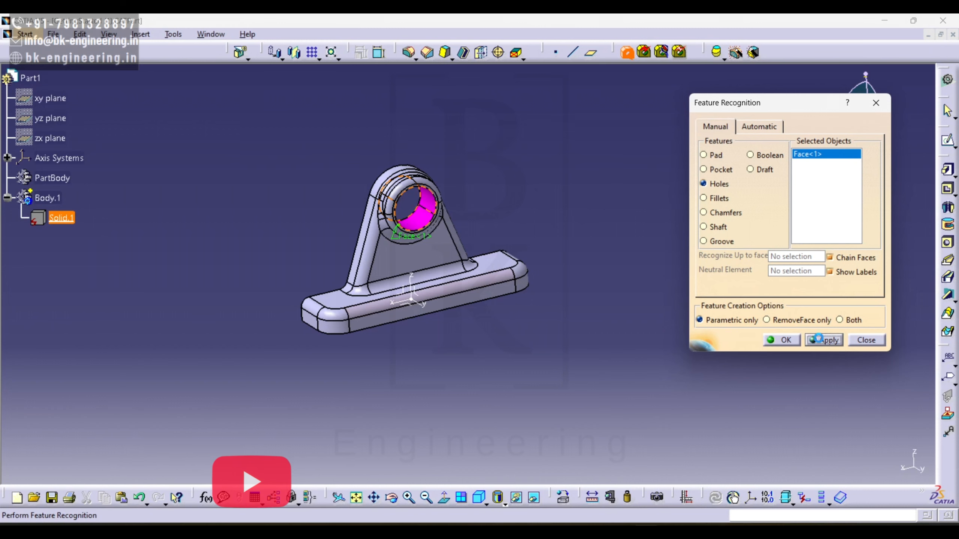
{"action": "left_click", "coordinate": [824, 340]}
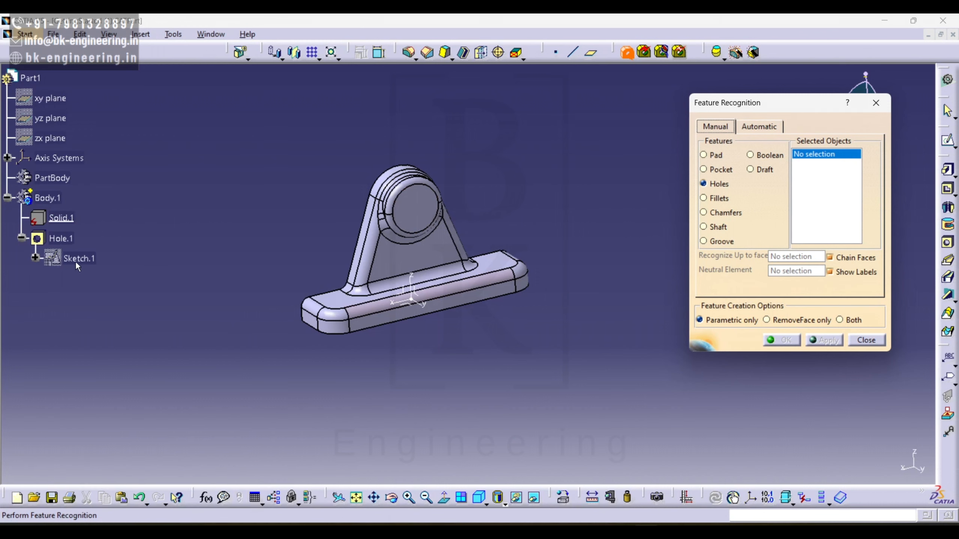
{"action": "mouse_move", "coordinate": [67, 256]}
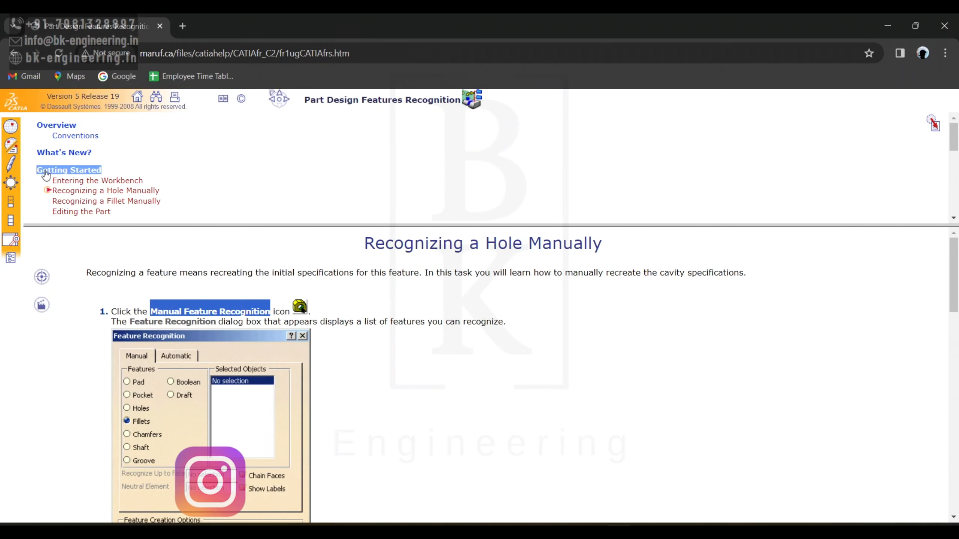
Step: Open the Recognizing a Fillet Manually help page and scroll through it
{"action": "left_click", "coordinate": [106, 200]}
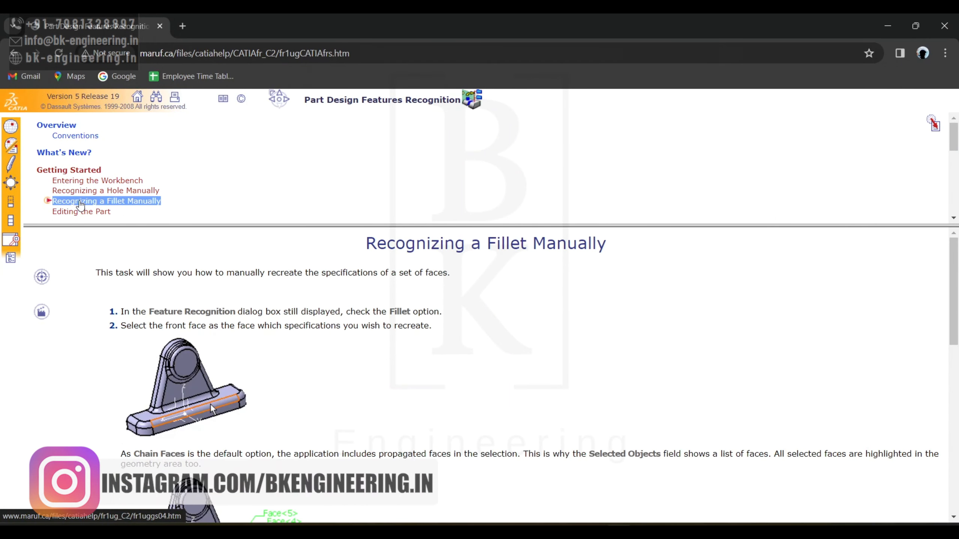
{"action": "scroll", "scroll_direction": "down", "scroll_amount": 3}
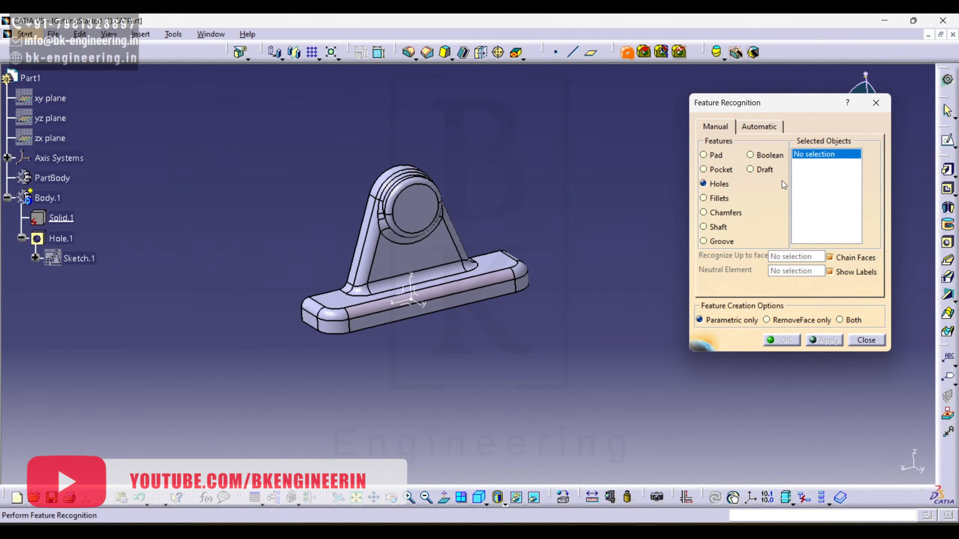
Step: Recognize the base top face's rounded edges as EdgeFillet.1 with Fillets checked
{"action": "left_click", "coordinate": [703, 198]}
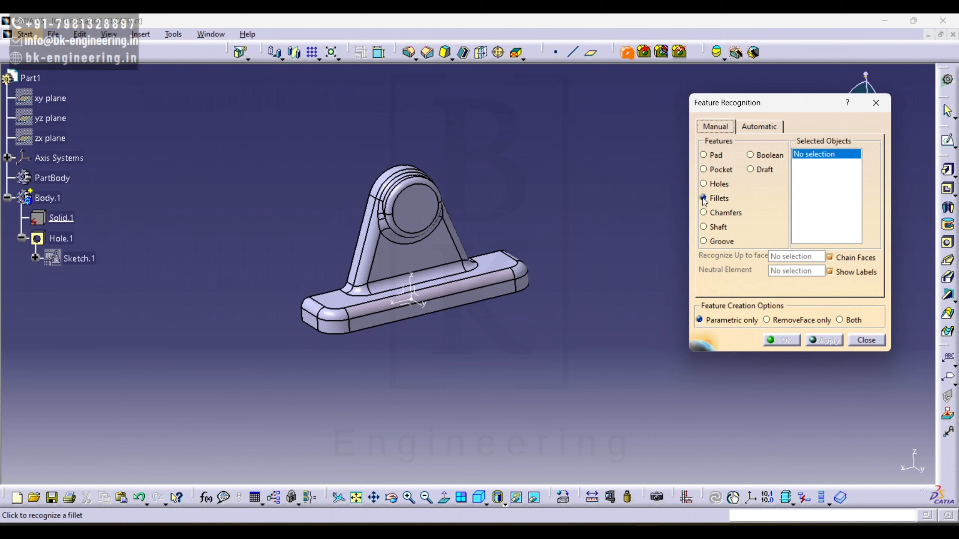
{"action": "left_click", "coordinate": [703, 198]}
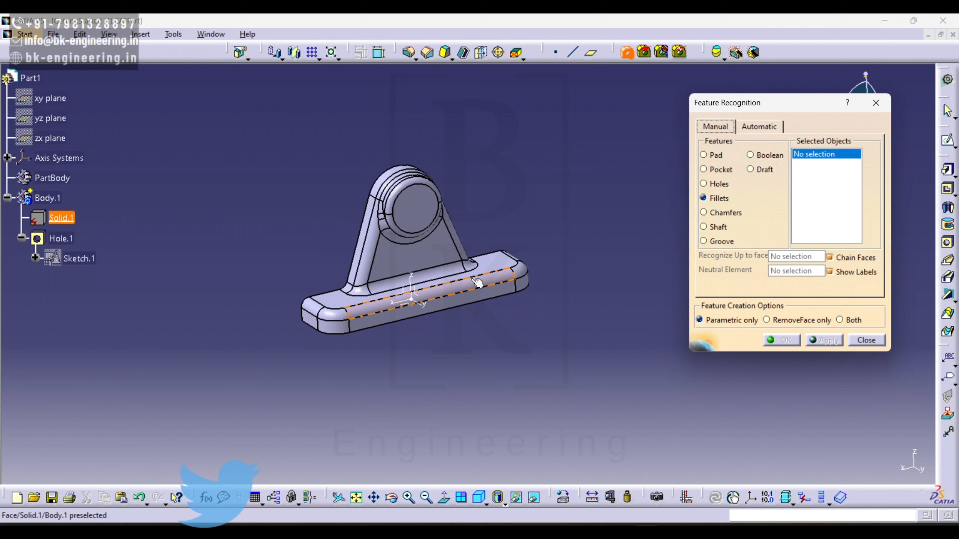
{"action": "left_click", "coordinate": [471, 283]}
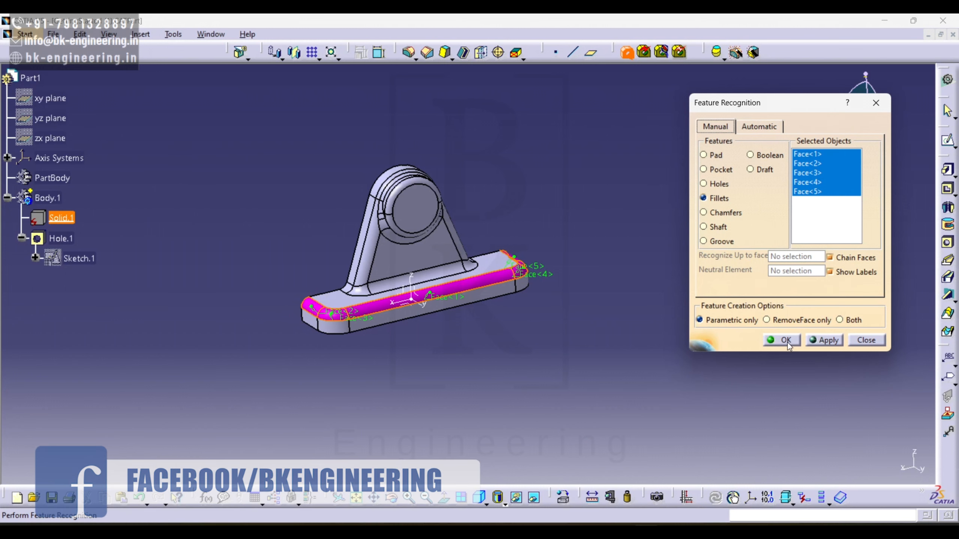
{"action": "left_click", "coordinate": [781, 340]}
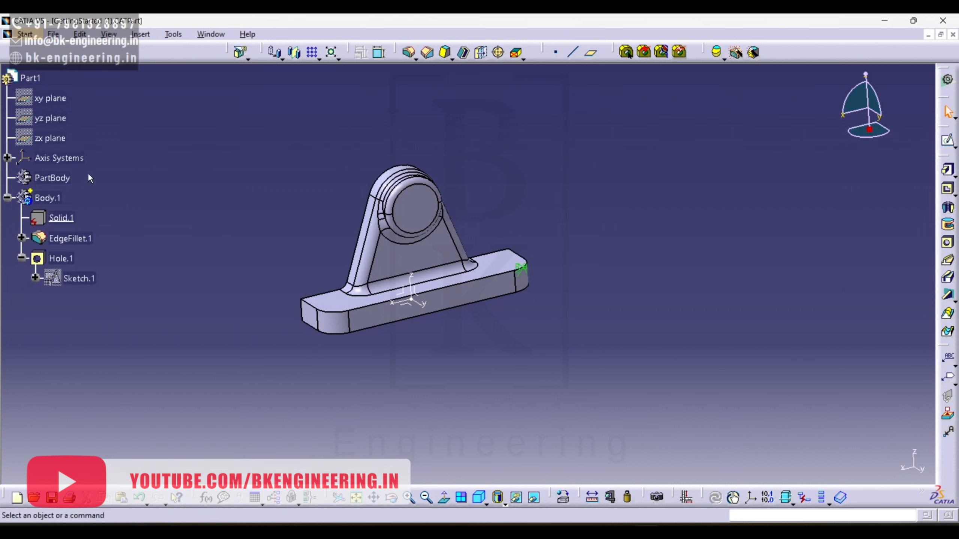
Step: Define Body.1 as the work object and select EdgeFillet.1 in the tree
{"action": "right_click", "coordinate": [41, 198]}
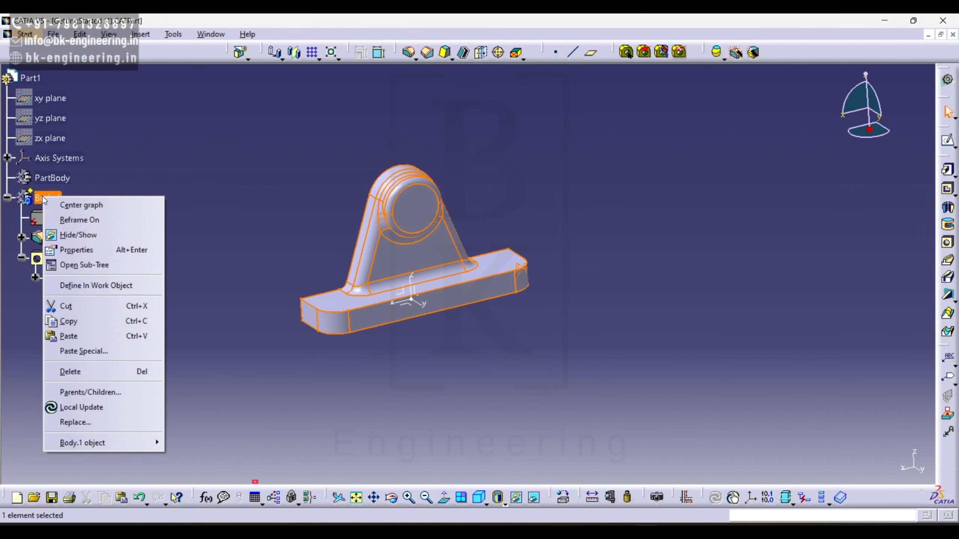
{"action": "mouse_move", "coordinate": [76, 286]}
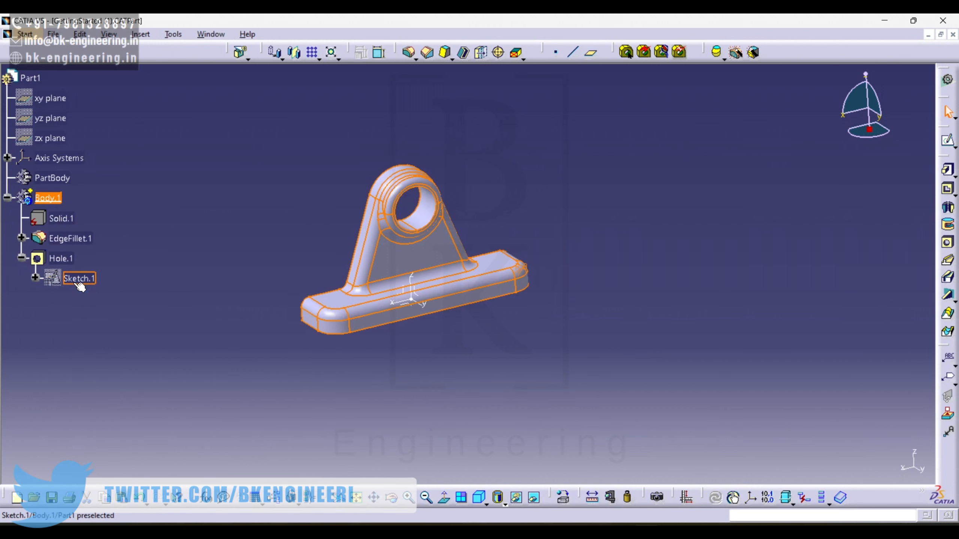
{"action": "left_click", "coordinate": [151, 331]}
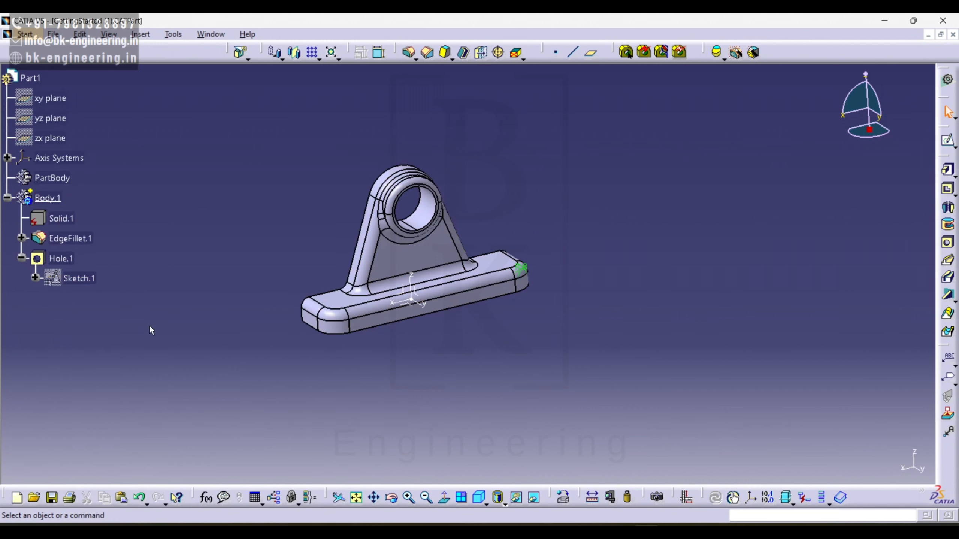
{"action": "left_click", "coordinate": [68, 239]}
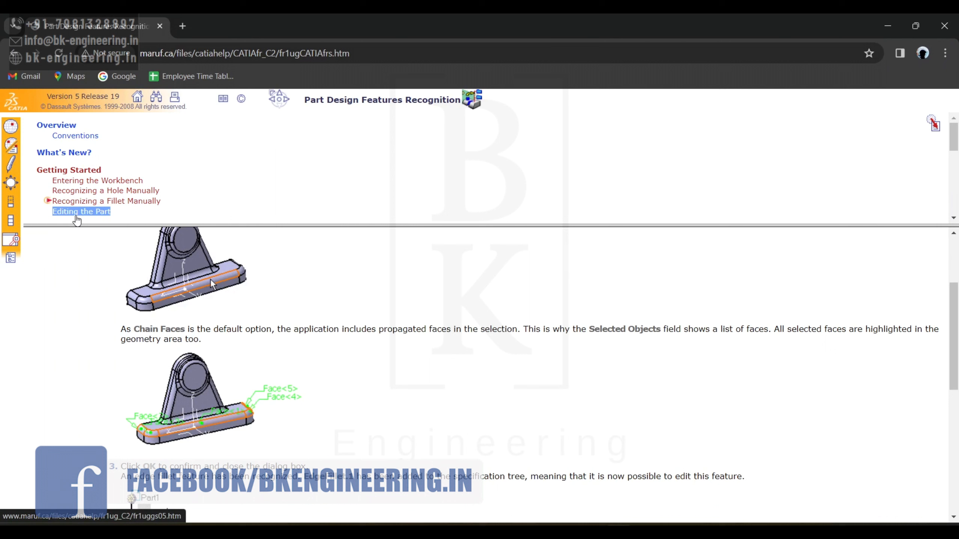
Step: Open the Editing the Part help page
{"action": "left_click", "coordinate": [80, 211]}
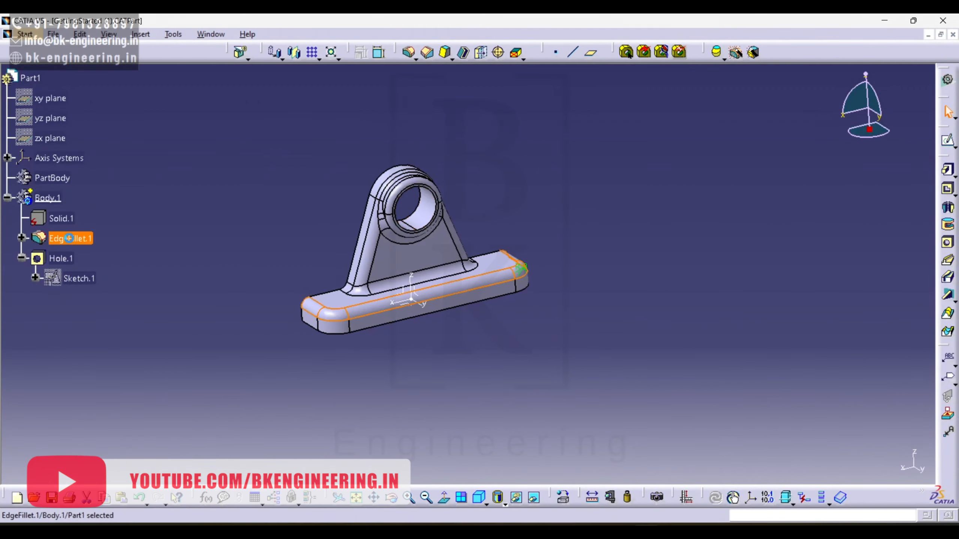
Step: Edit EdgeFillet.1's definition to a 12mm radius
{"action": "double_click", "coordinate": [69, 238]}
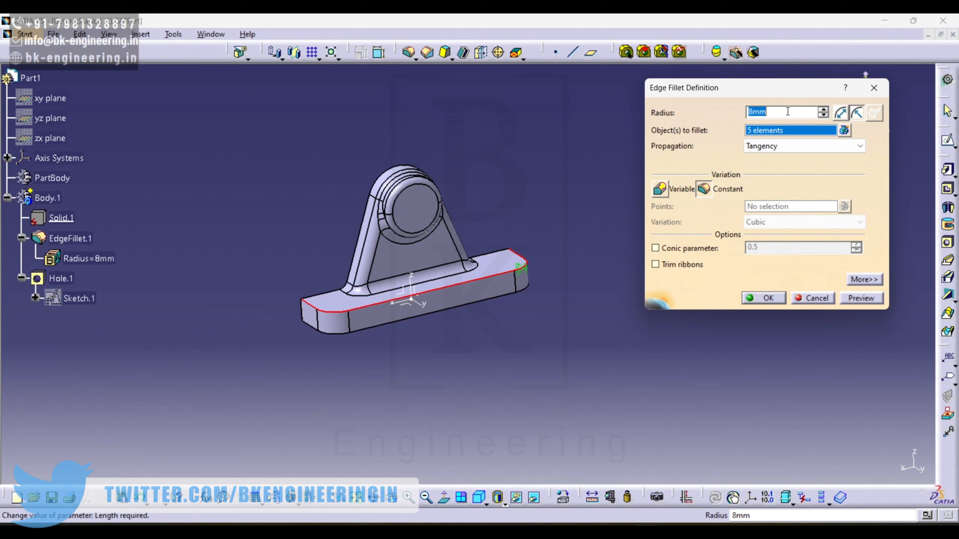
{"action": "type", "text": "12"}
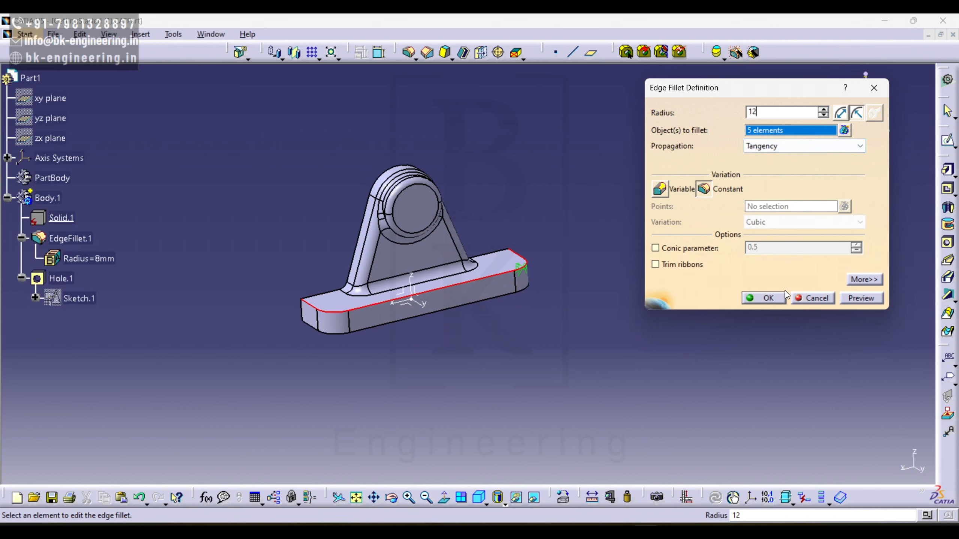
{"action": "left_click", "coordinate": [764, 298]}
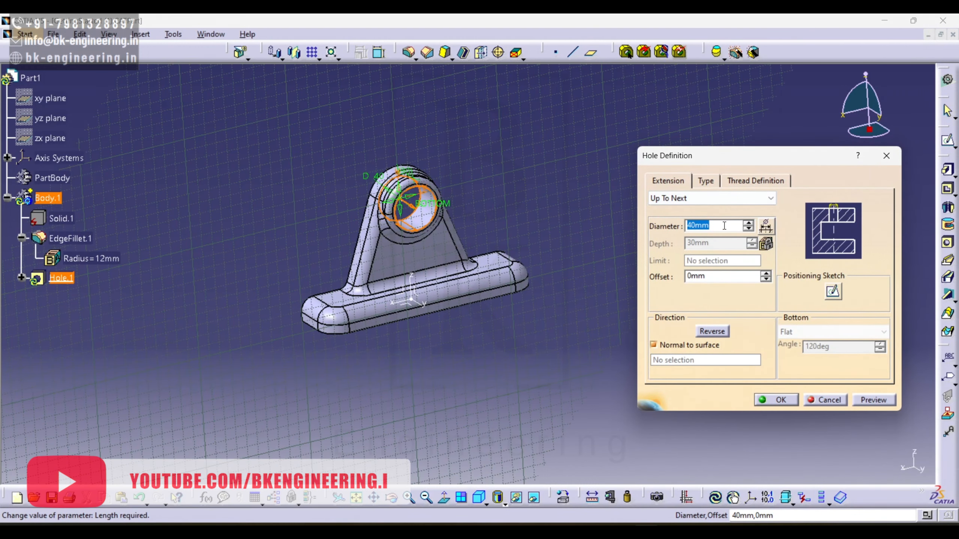
Step: Change the Hole.1 diameter to 32mm in the Hole Definition dialog and confirm
{"action": "type", "text": "32"}
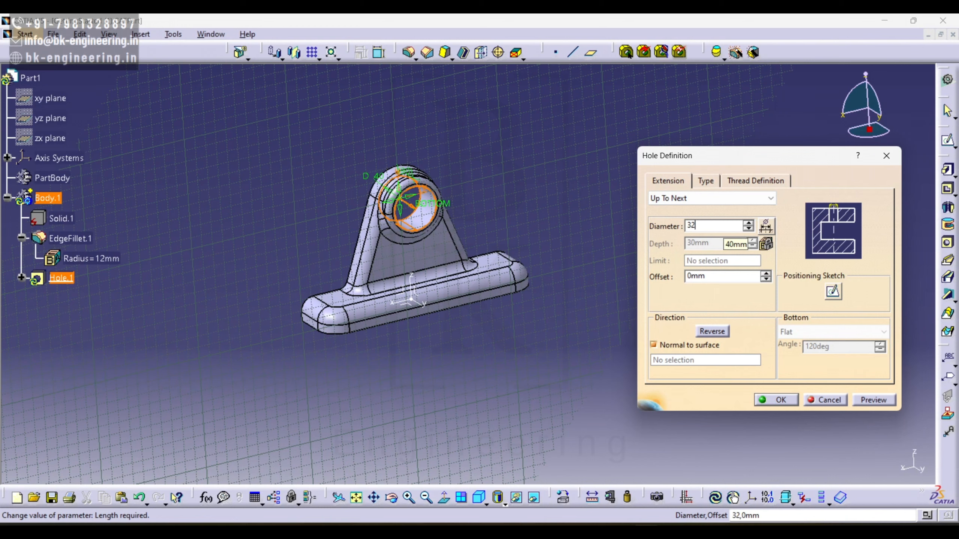
{"action": "left_click", "coordinate": [776, 400]}
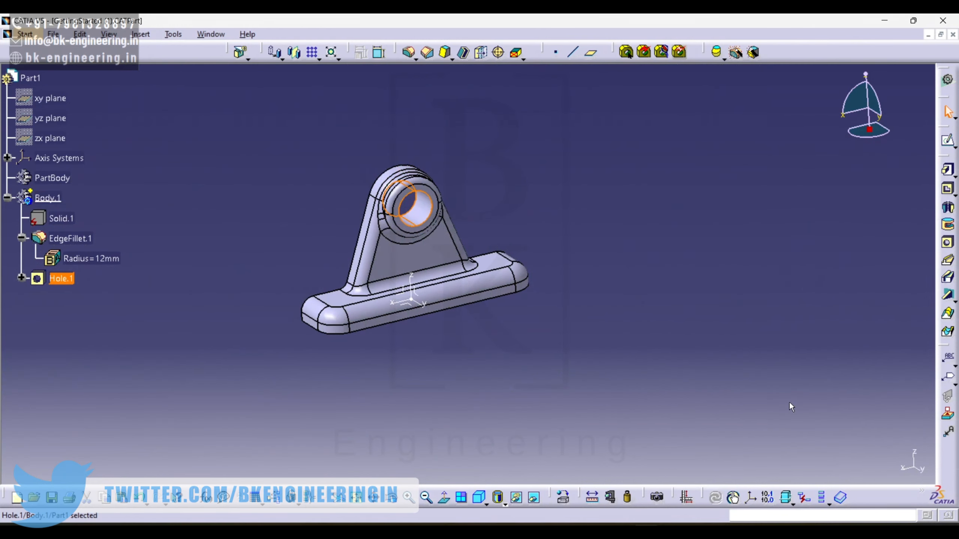